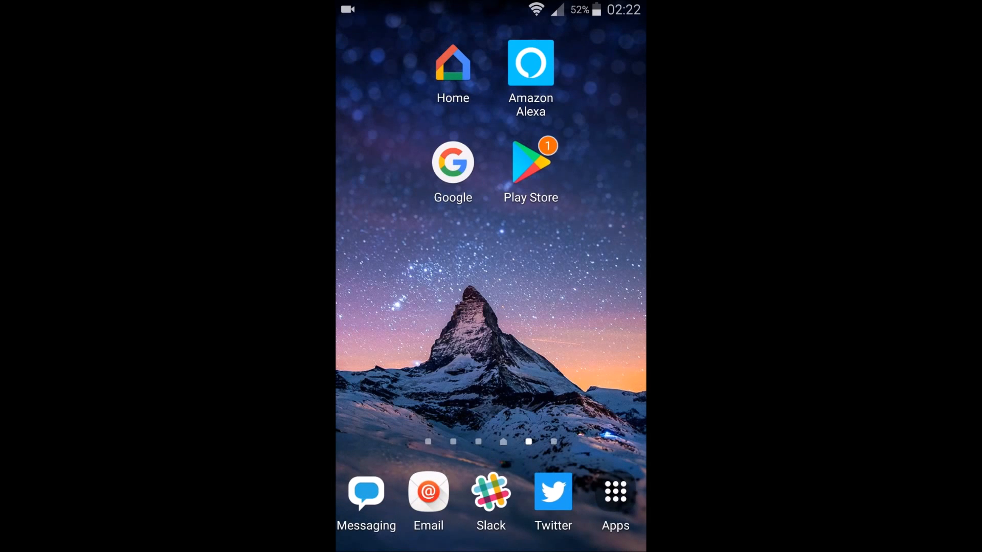
- Search Play Store for 'smart life' and install Smart Life - Smart Living
left_click(530, 162)
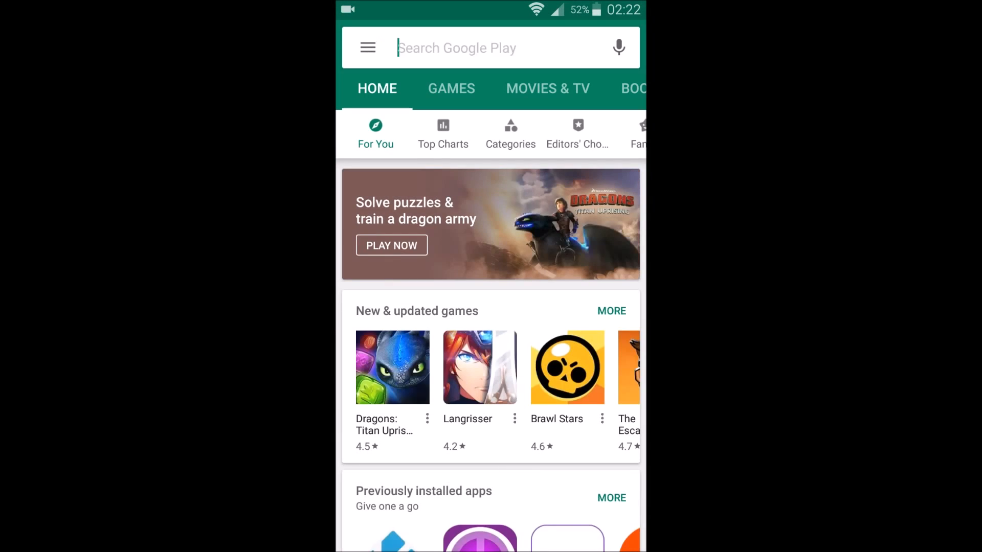
left_click(470, 48)
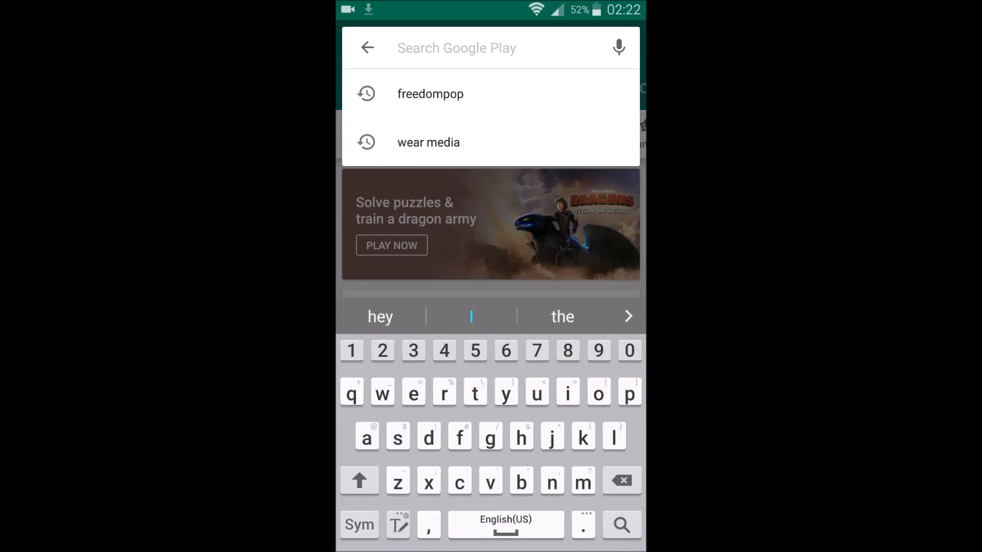
type("smart life")
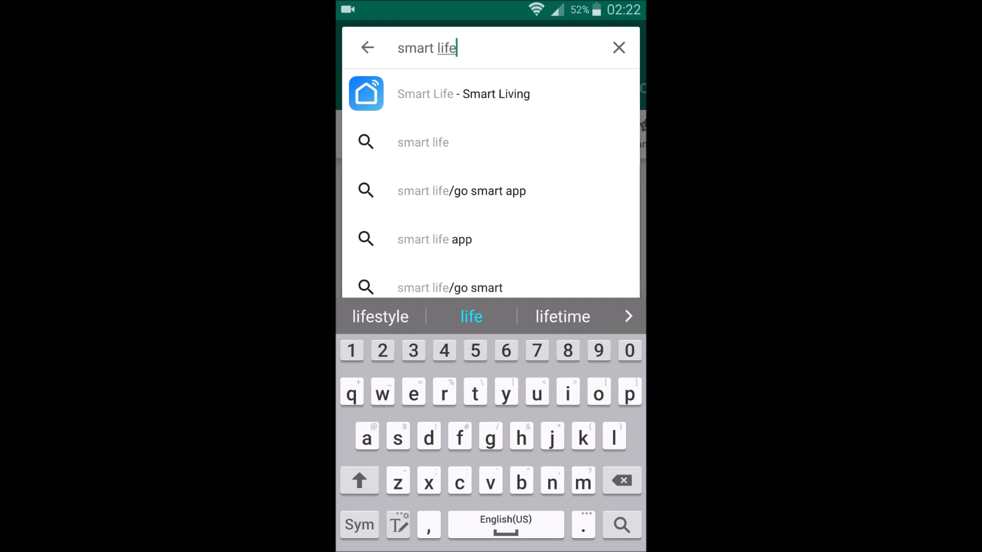
left_click(463, 94)
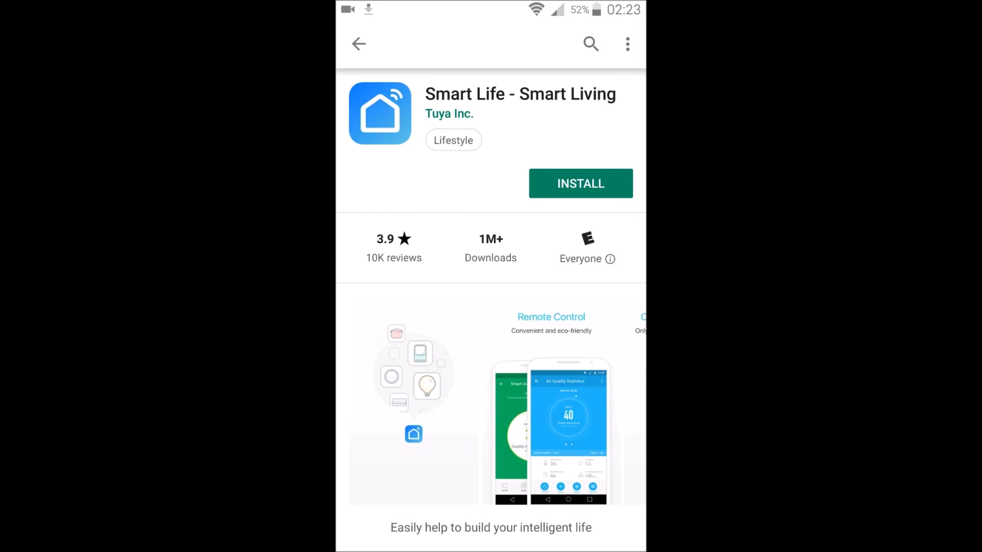
left_click(580, 183)
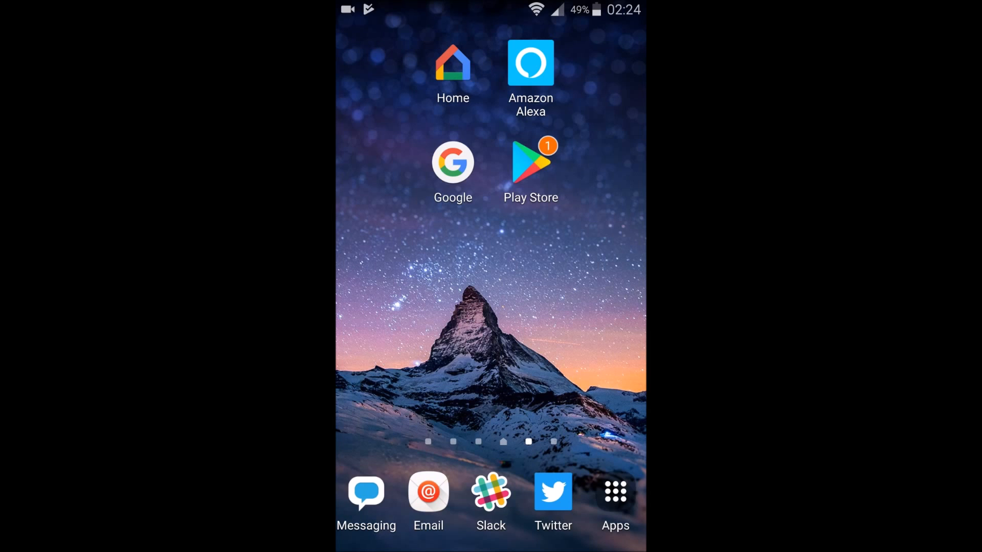
- Launch Smart Life from the home screen to its register or log-in screen
left_click(615, 491)
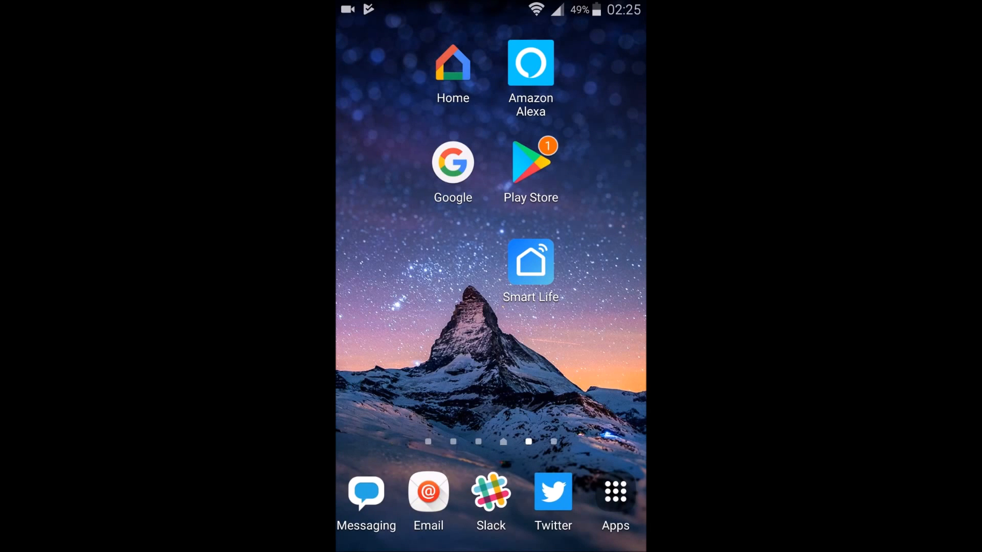
left_click(530, 262)
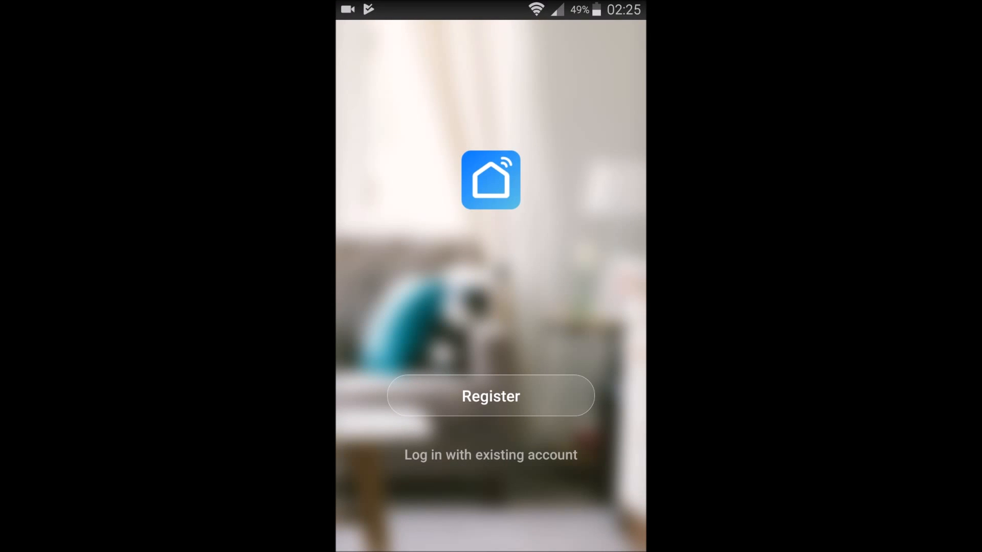
- Register an email account, agree to the privacy policy, enter the verification code and set a password
left_click(491, 396)
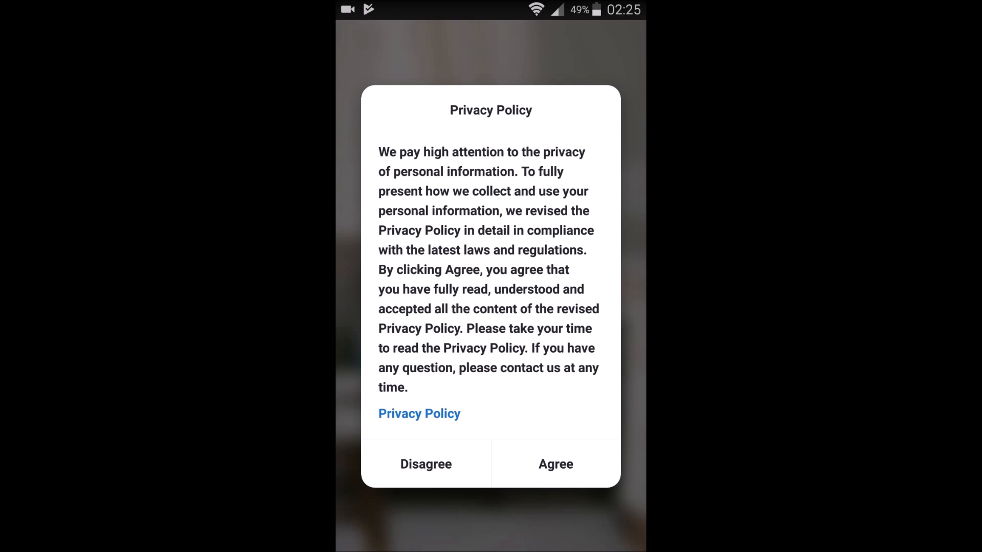
left_click(554, 464)
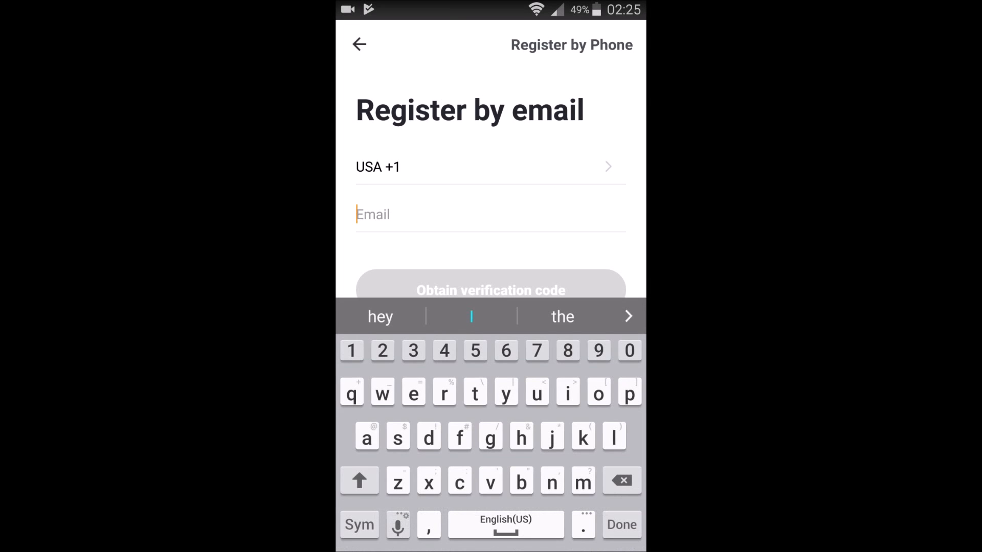
left_click(491, 290)
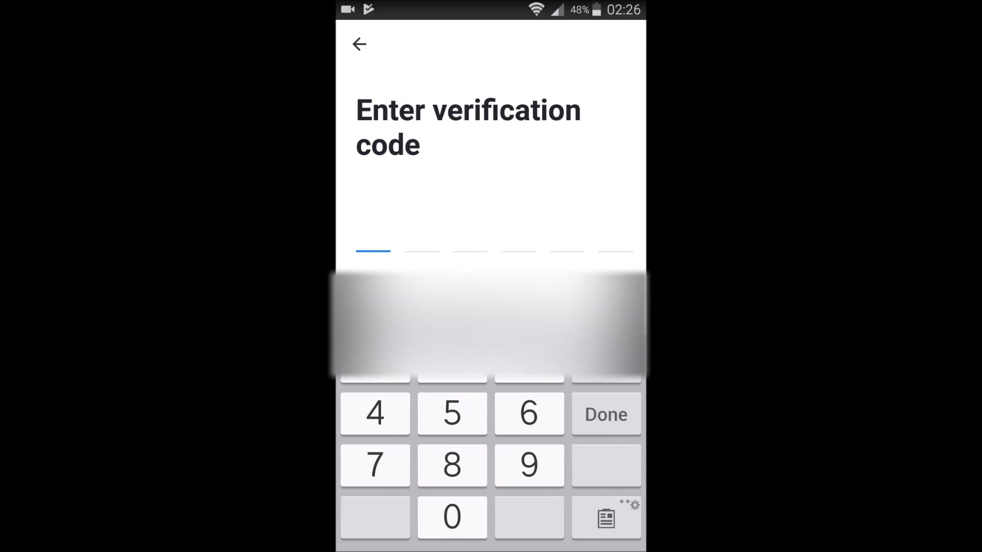
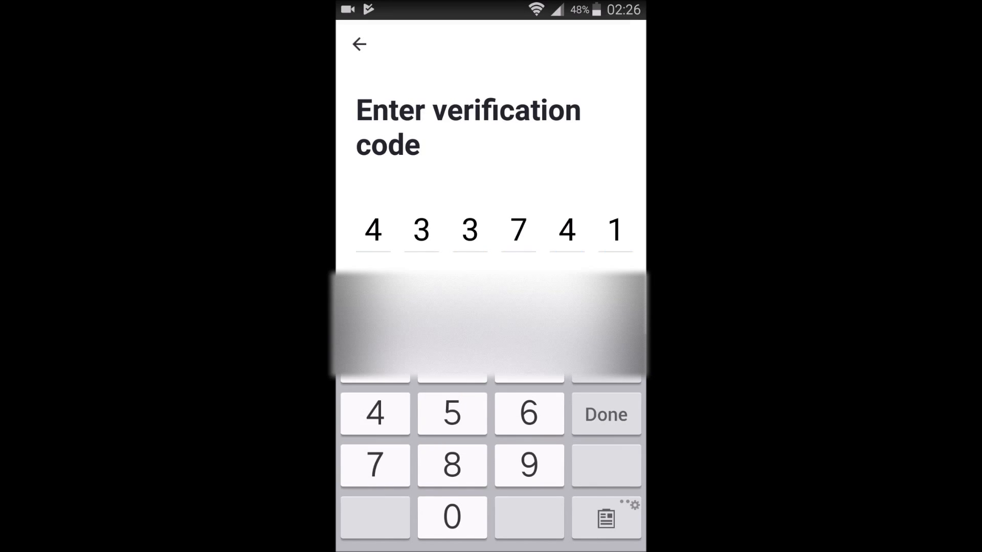
left_click(605, 413)
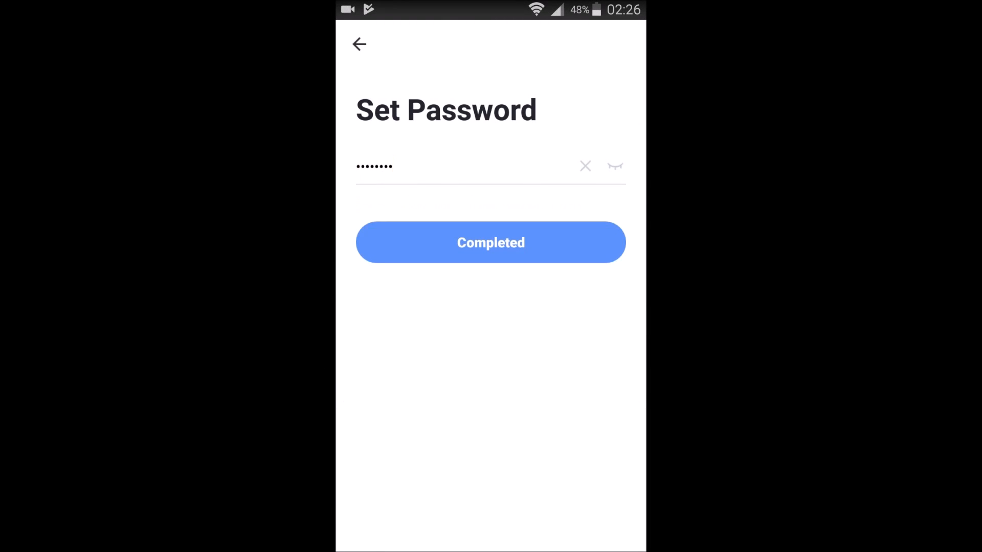
left_click(490, 243)
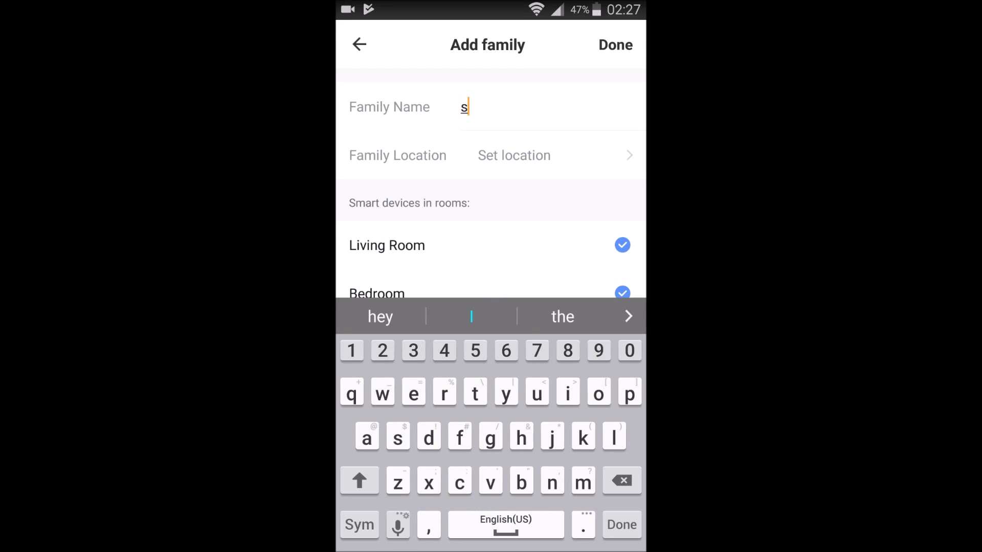
- Name the new family 'smart plug', save it and dismiss the success message
type("mart plu")
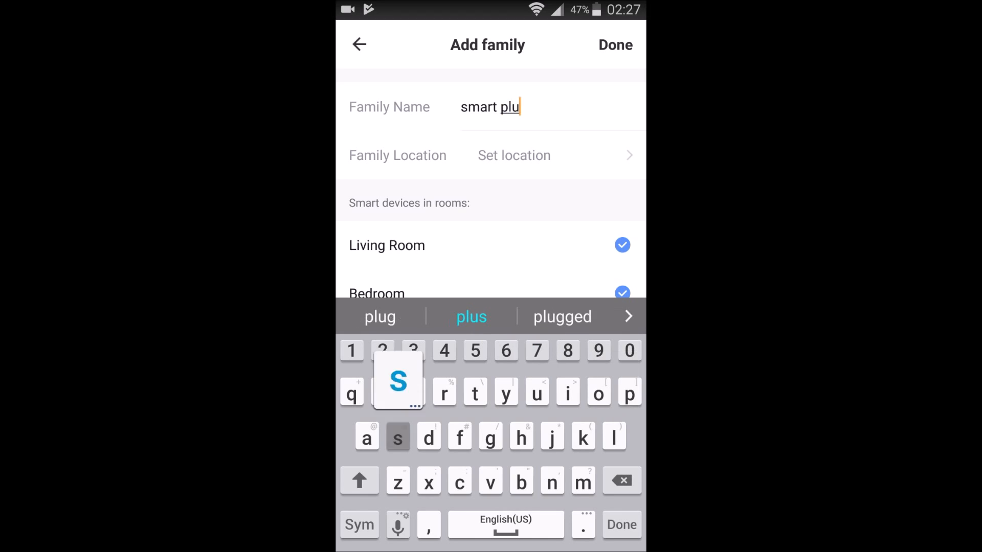
type("g")
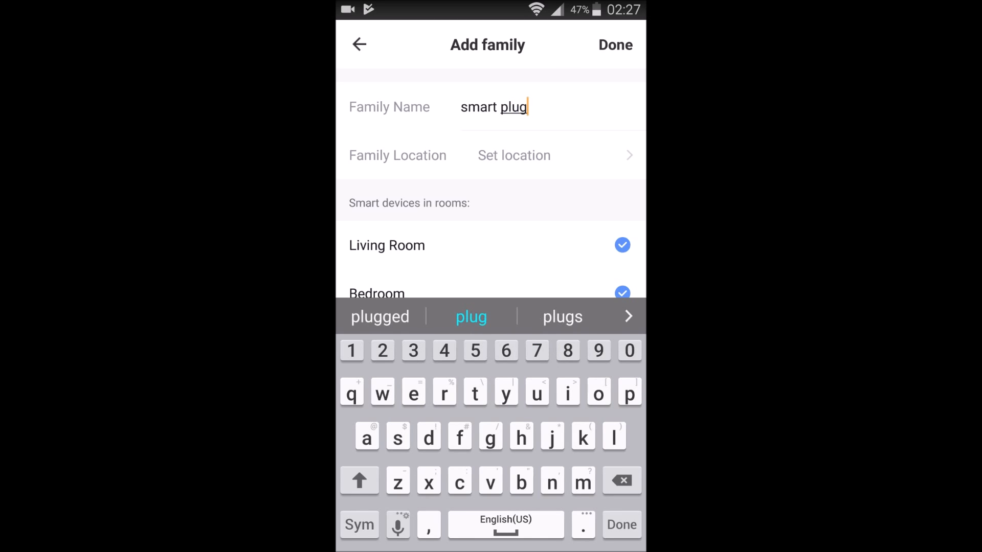
left_click(614, 44)
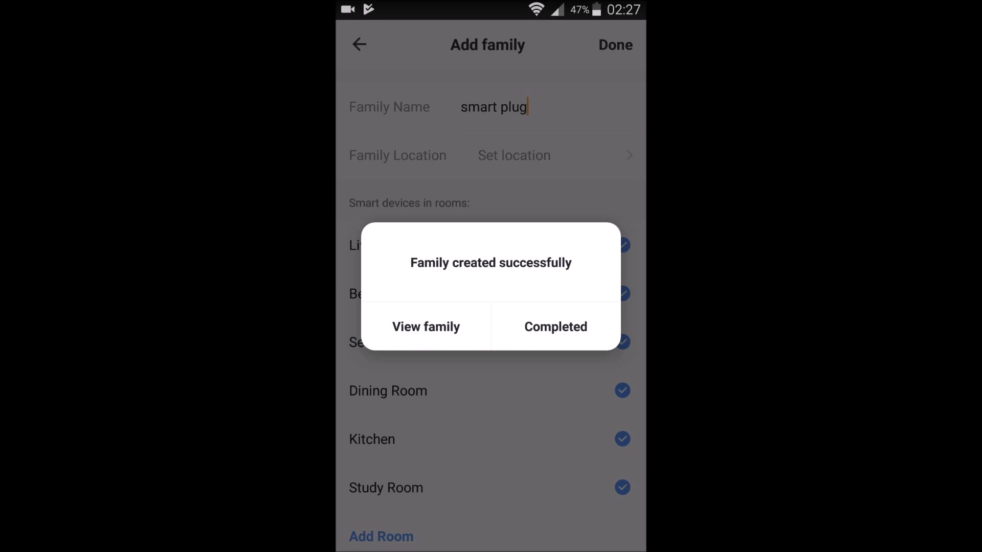
left_click(555, 327)
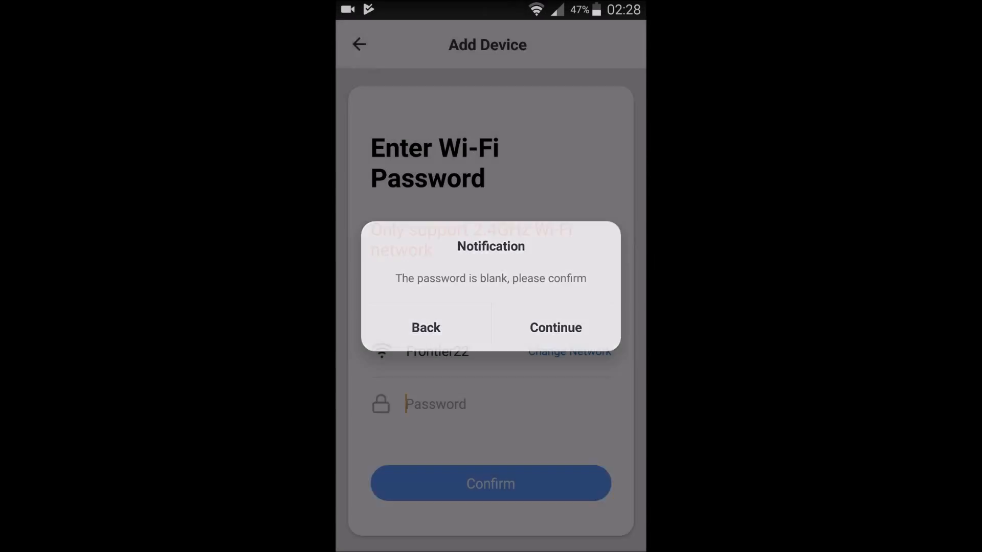
- Fill in the Frontier22 Wi-Fi password and confirm to pair the Smart Plug
left_click(425, 327)
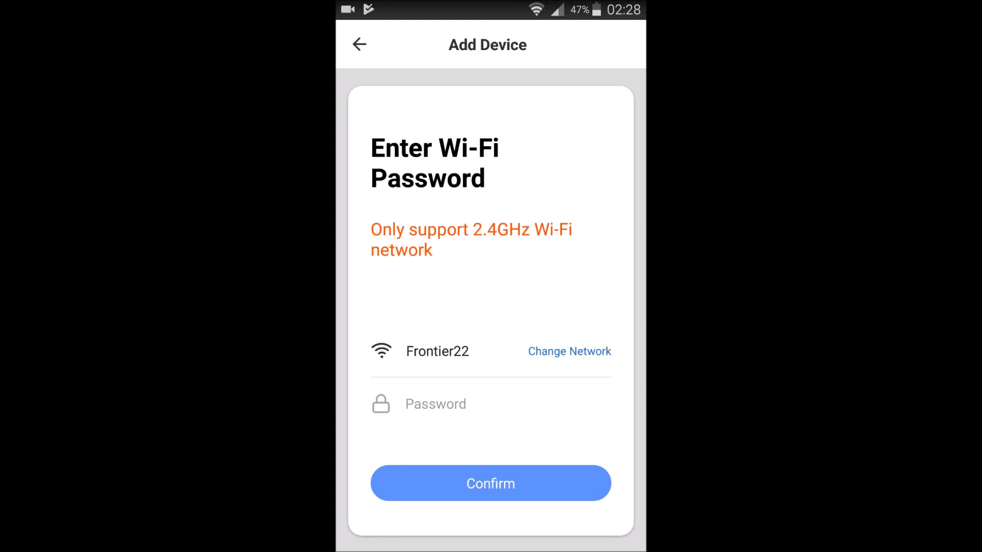
left_click(435, 404)
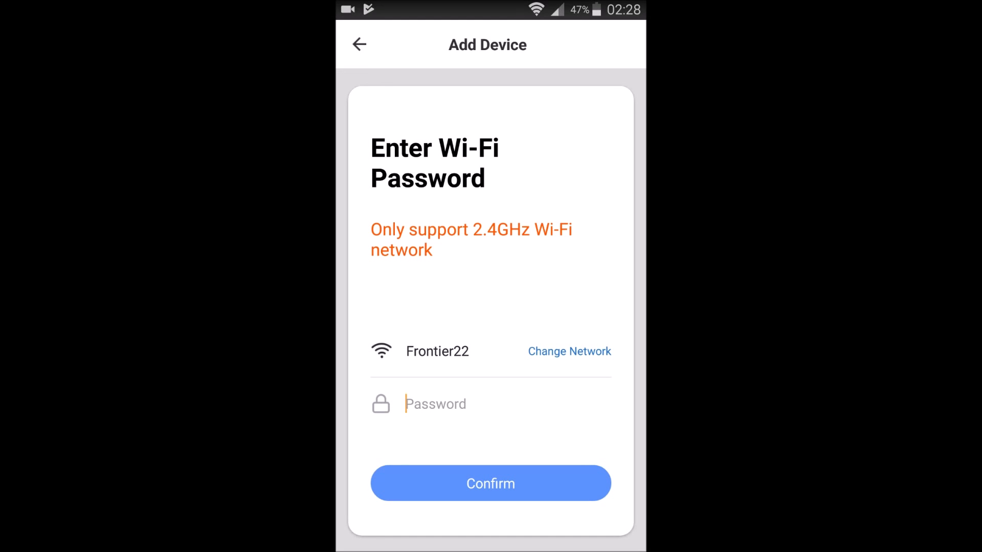
left_click(435, 404)
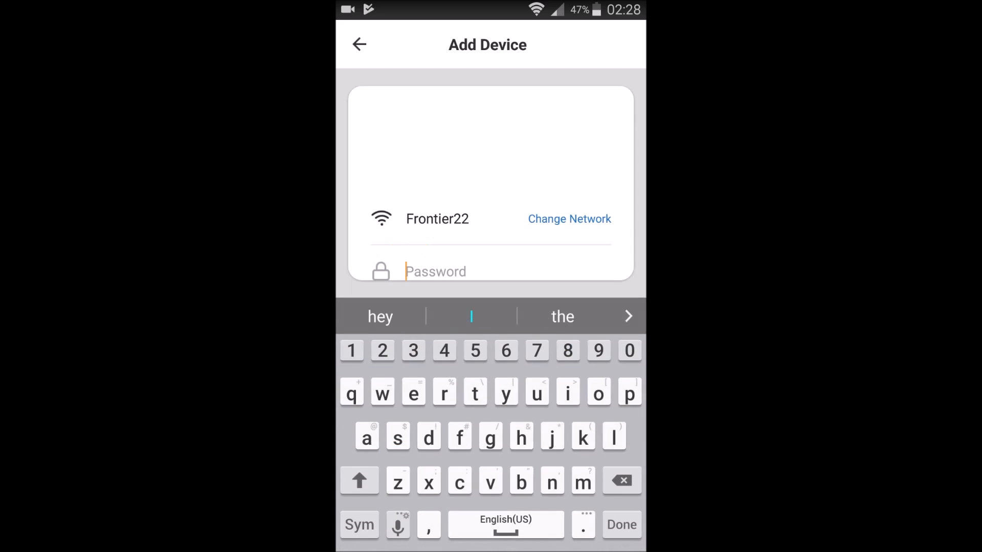
left_click(620, 525)
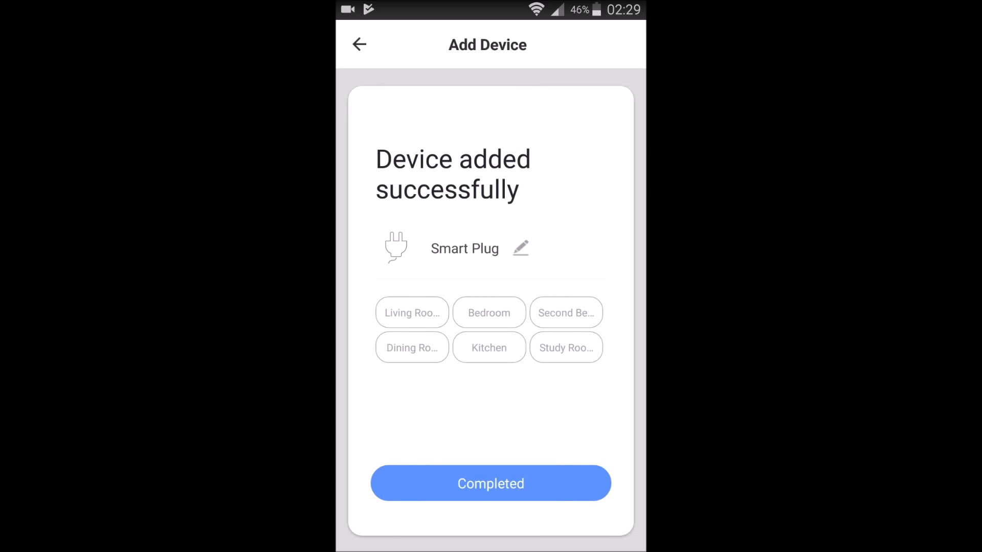
- Assign the Smart Plug to Living Room, cancel the firmware upgrade, and leave its control page
left_click(411, 313)
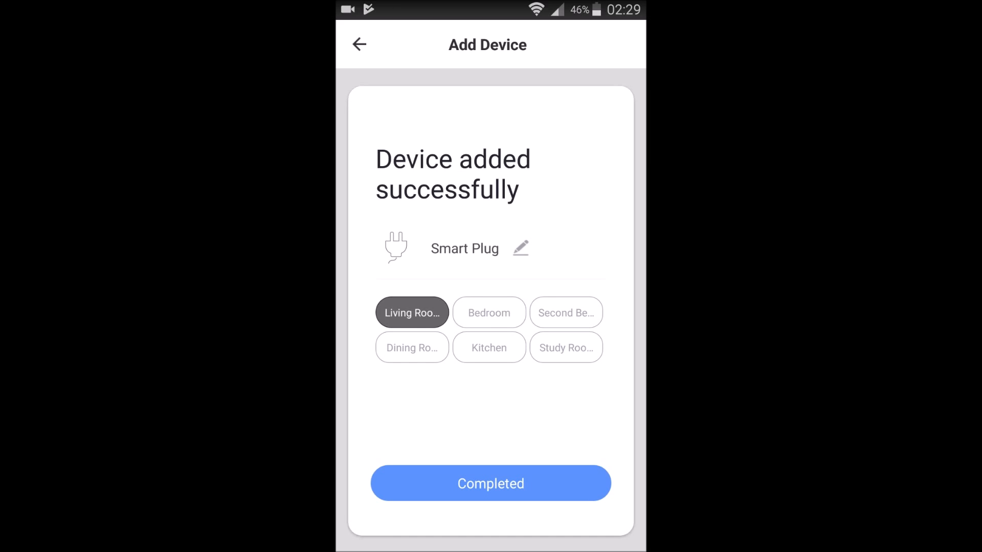
left_click(490, 483)
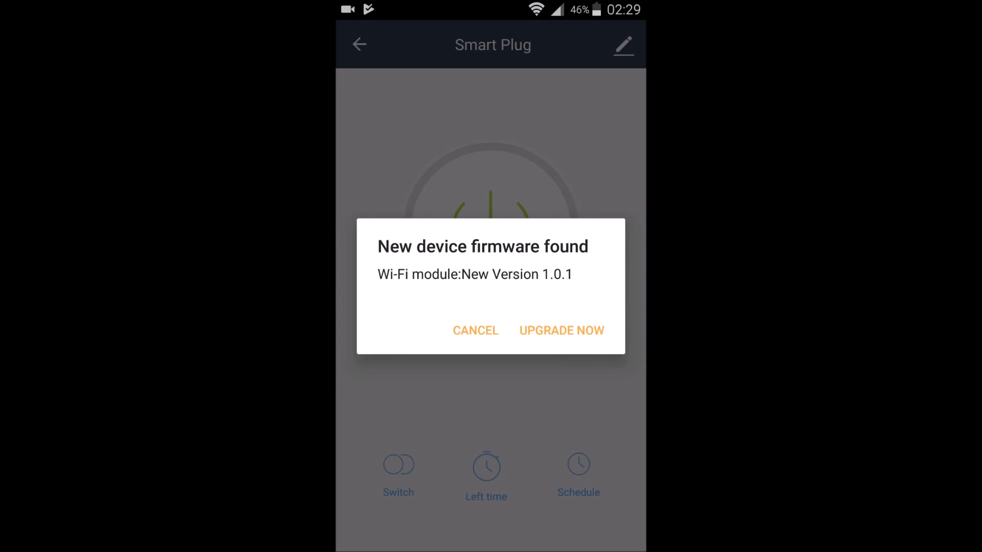
left_click(474, 331)
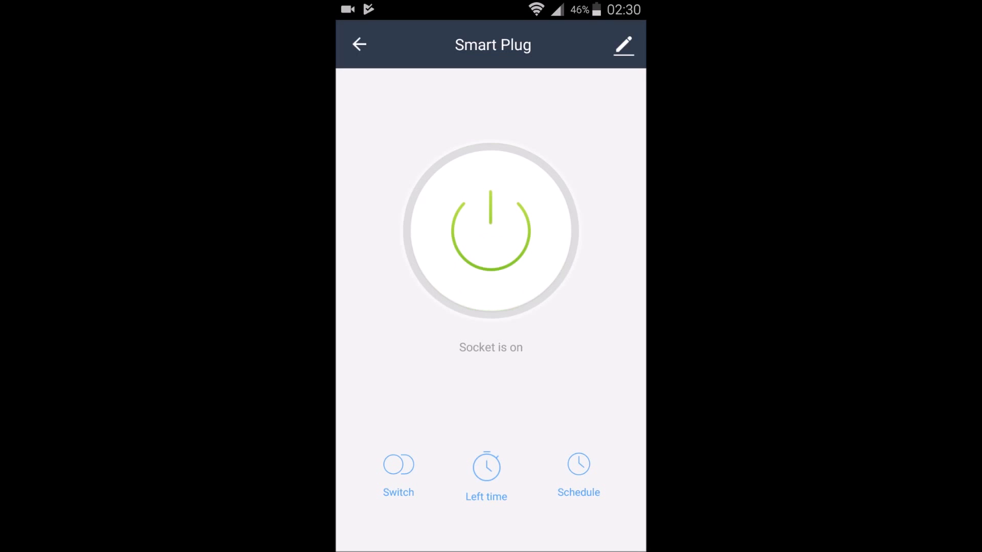
left_click(358, 44)
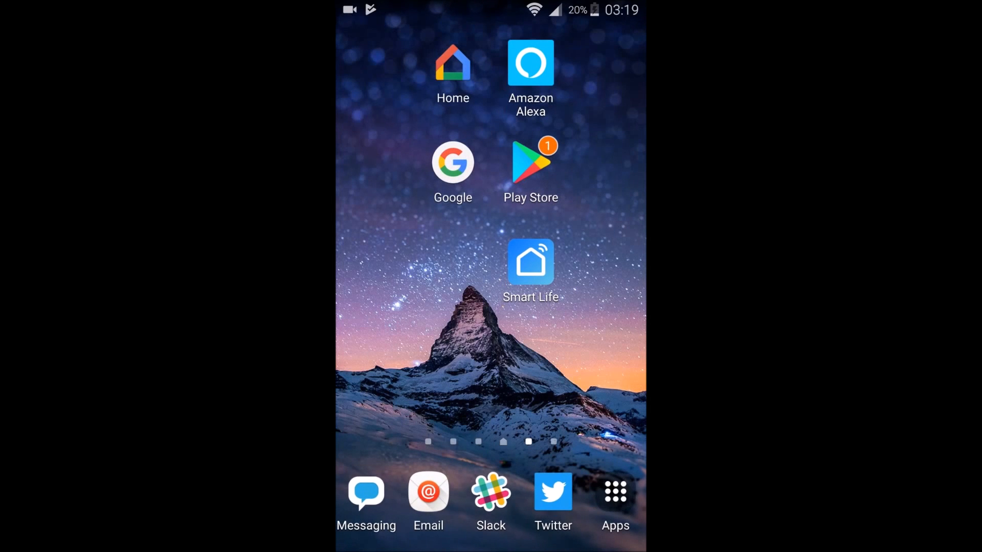
- In Google Home, choose Add, Set up device, then 'Have something already set up?'
left_click(452, 62)
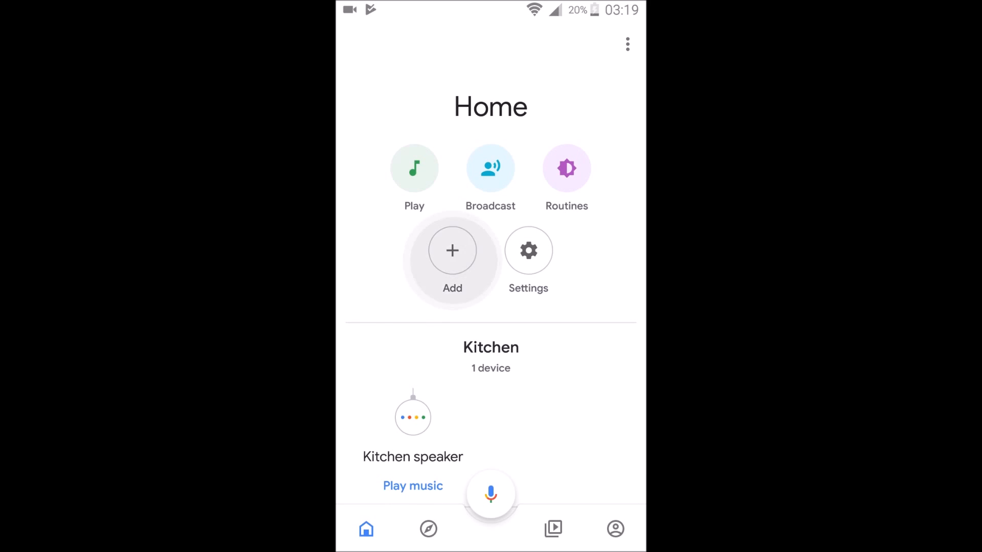
left_click(452, 251)
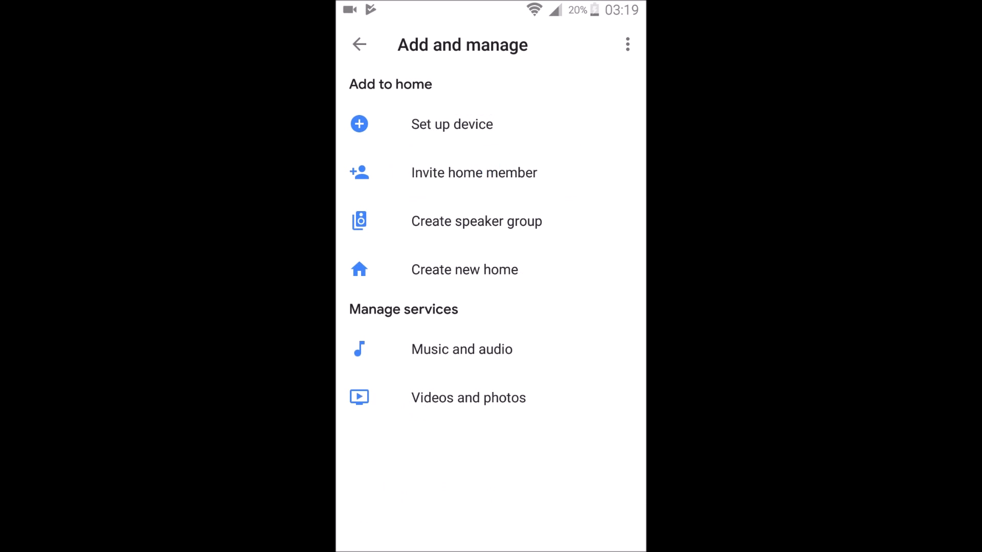
left_click(452, 124)
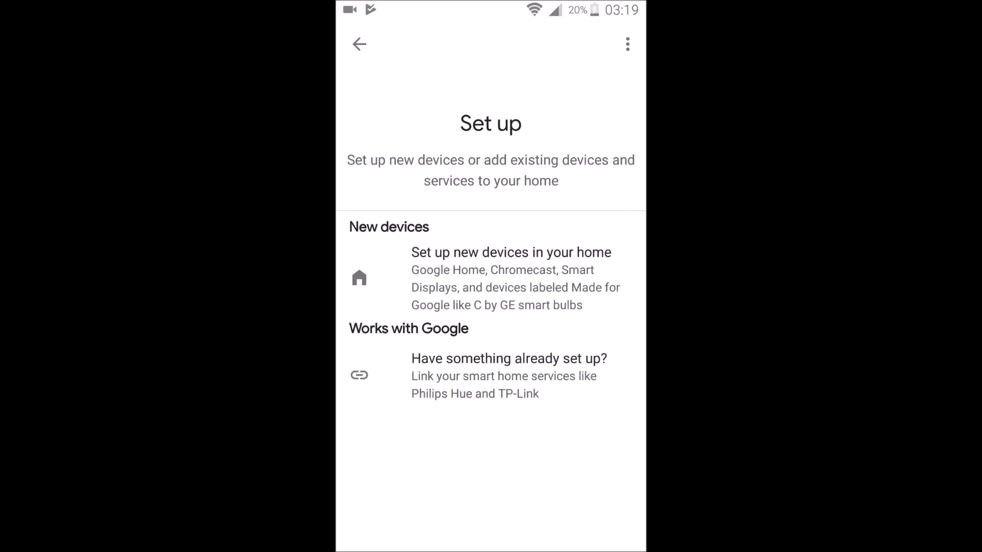
left_click(490, 375)
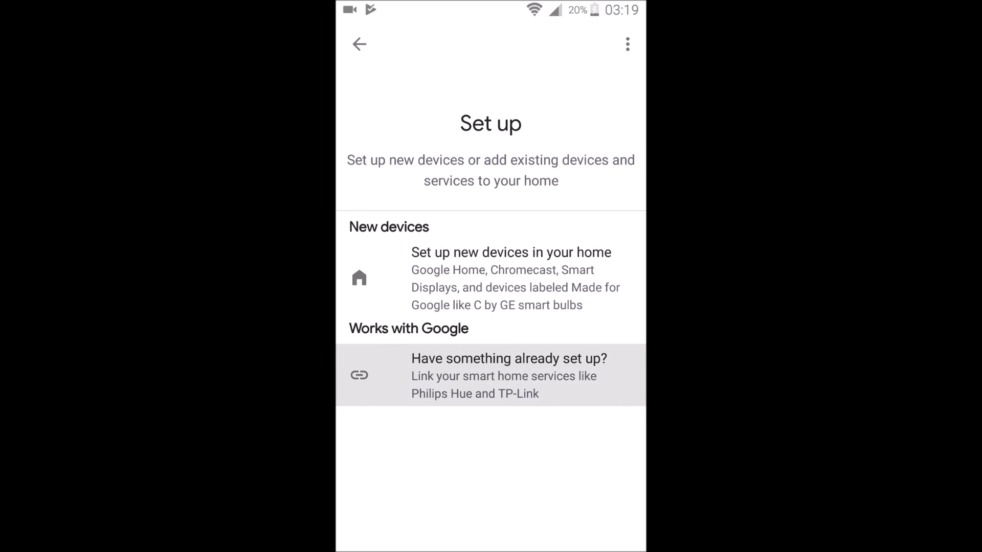
left_click(490, 374)
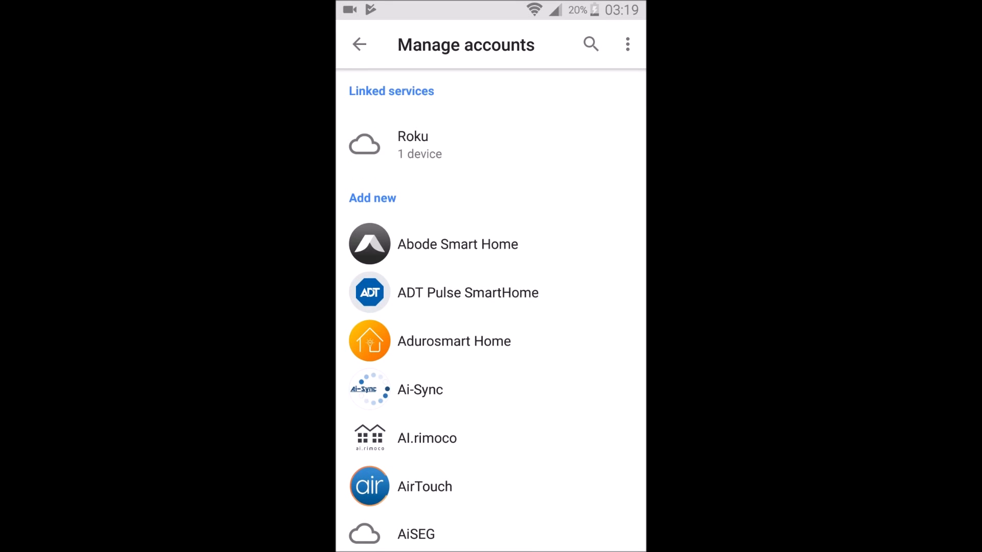
- Search services for 'smart life', pick Smart Life, and submit the account sign-in
left_click(589, 44)
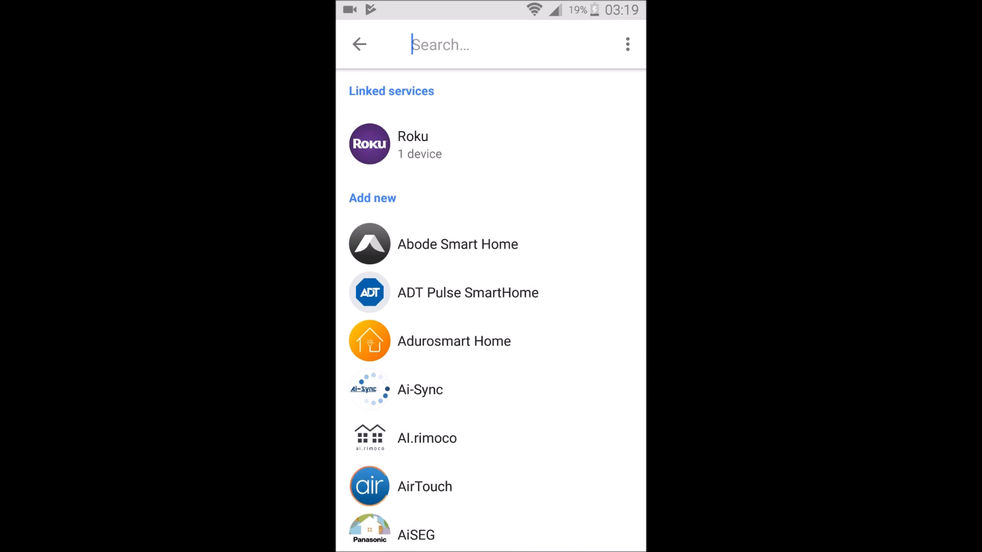
type("smart")
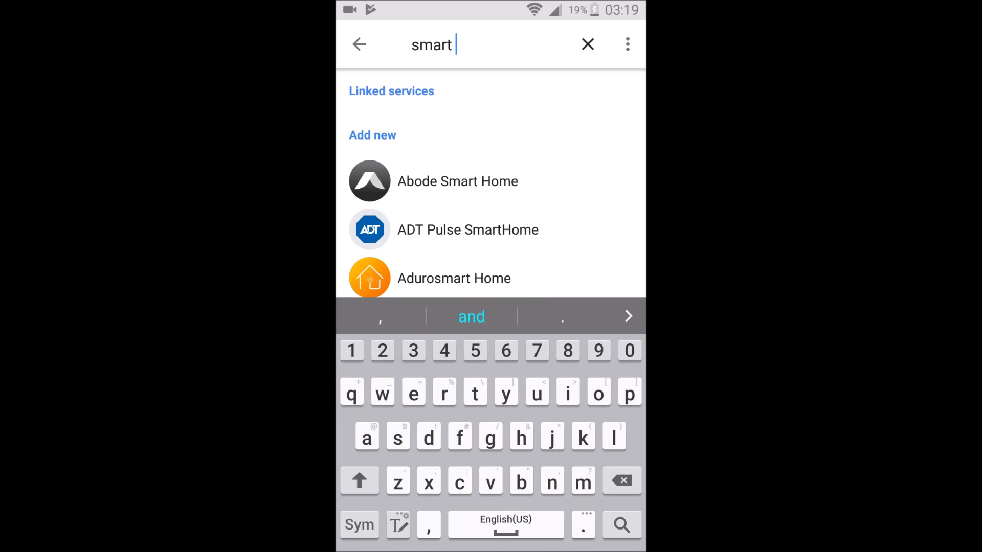
type("life")
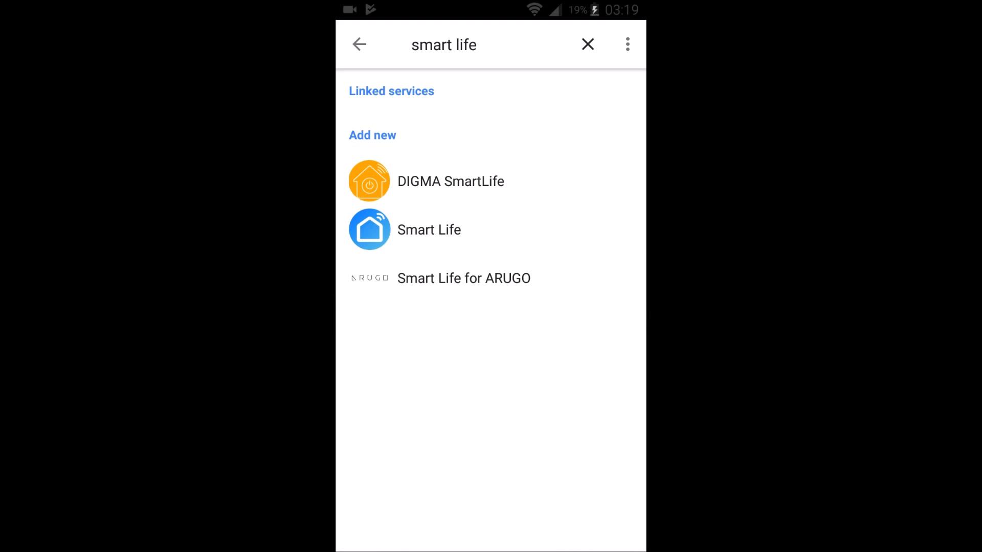
left_click(429, 229)
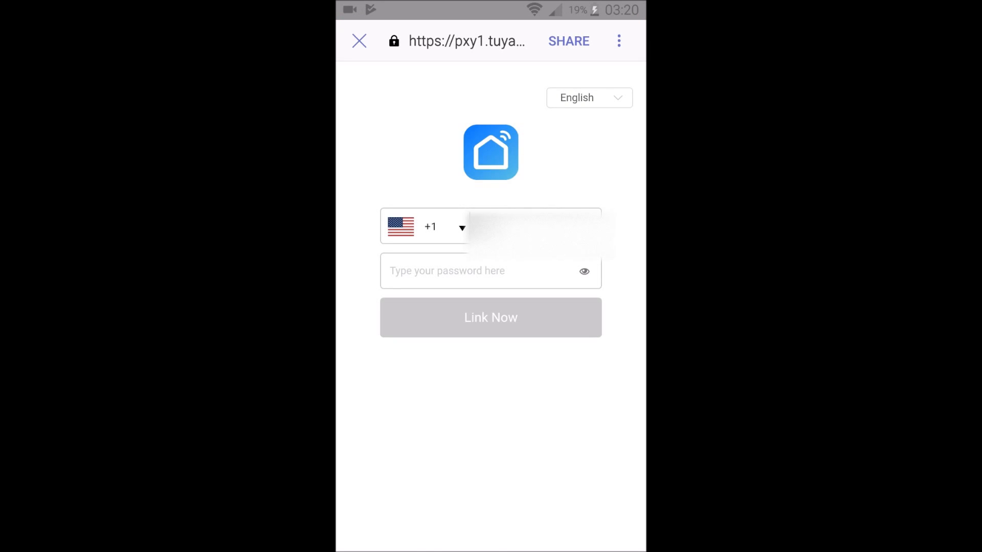
left_click(490, 318)
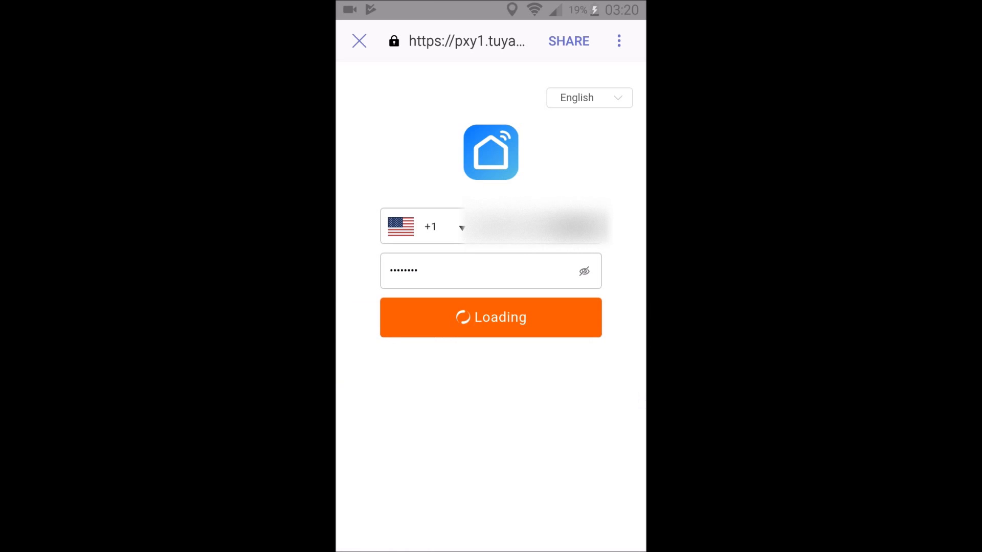
left_click(490, 317)
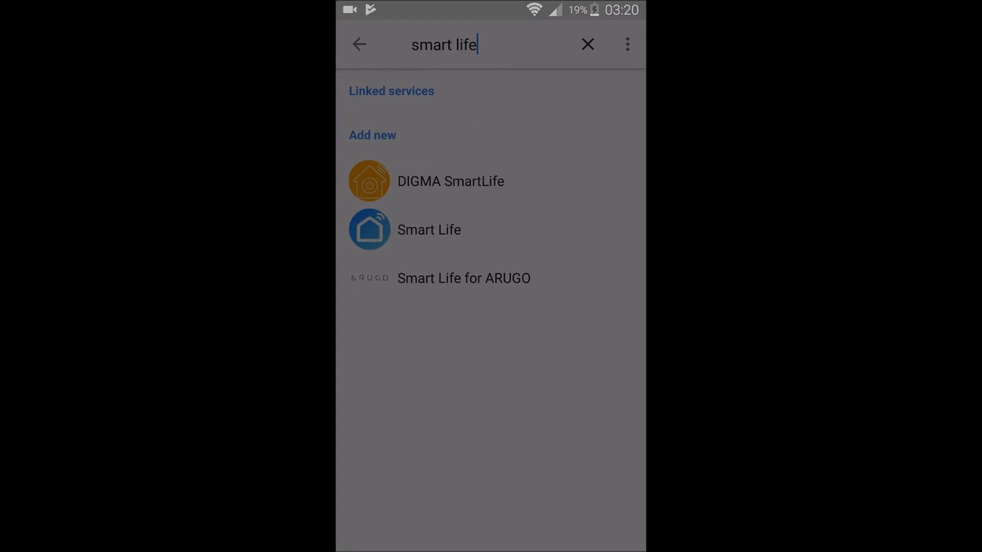
- Select Smart Plug, assign it to the Living room, and finish with Done
left_click(429, 230)
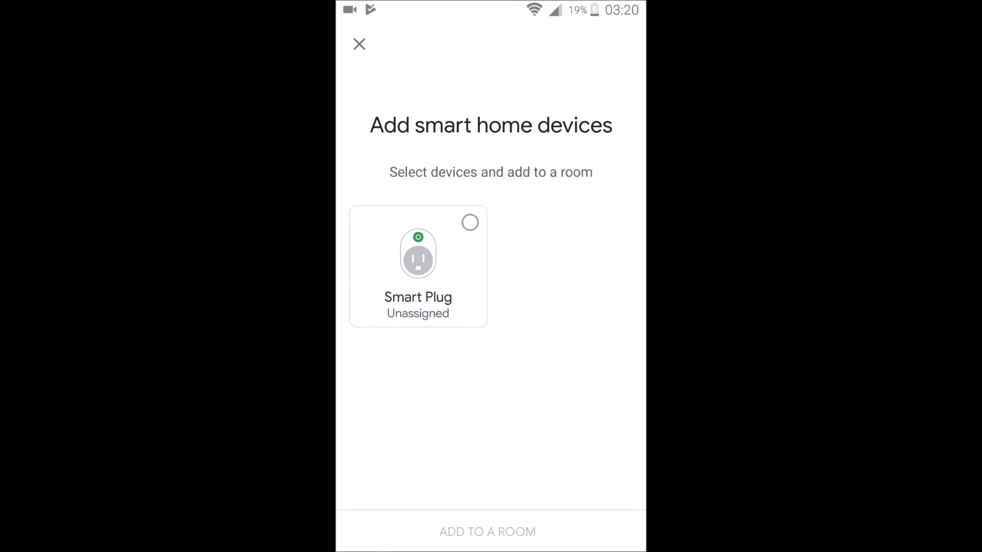
left_click(418, 266)
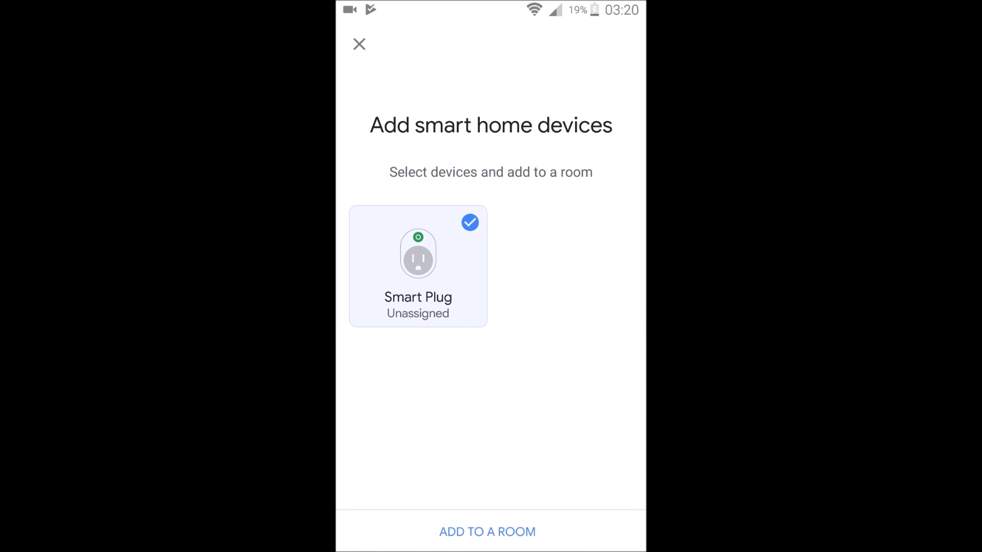
left_click(488, 532)
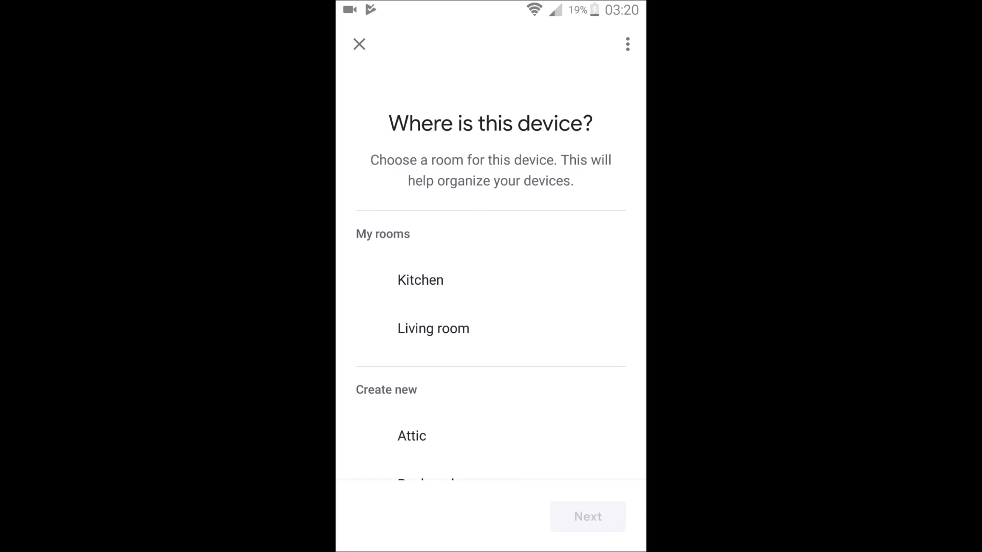
left_click(433, 328)
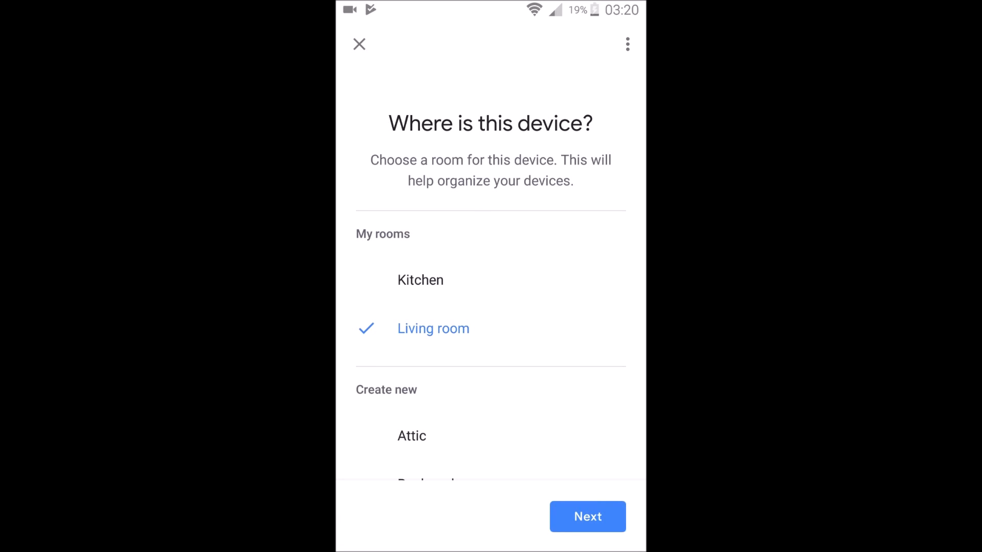
left_click(587, 517)
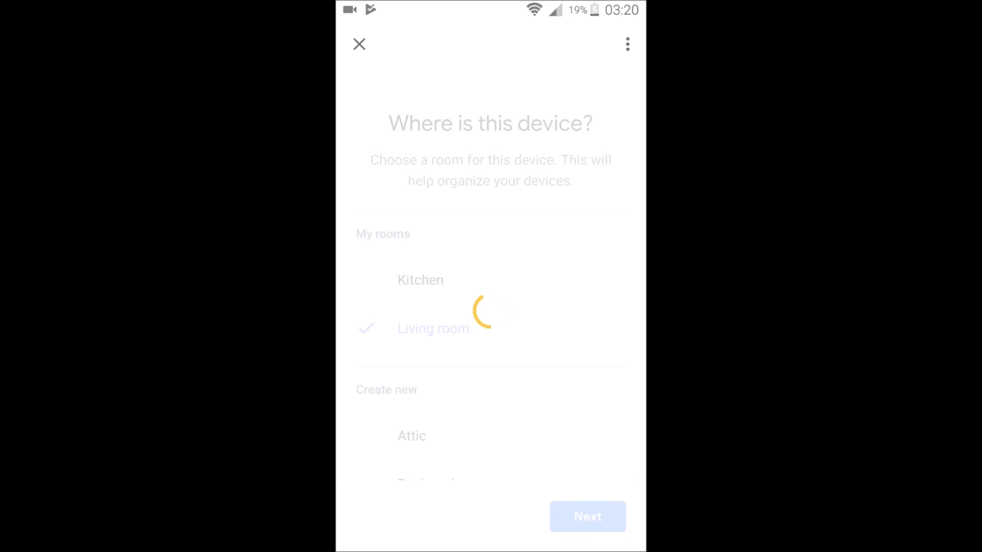
left_click(588, 517)
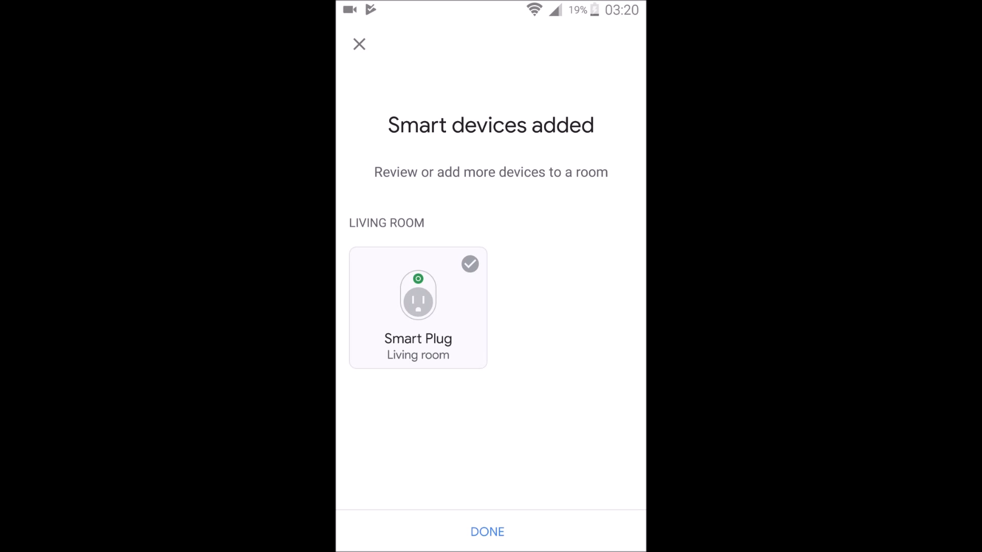
left_click(488, 532)
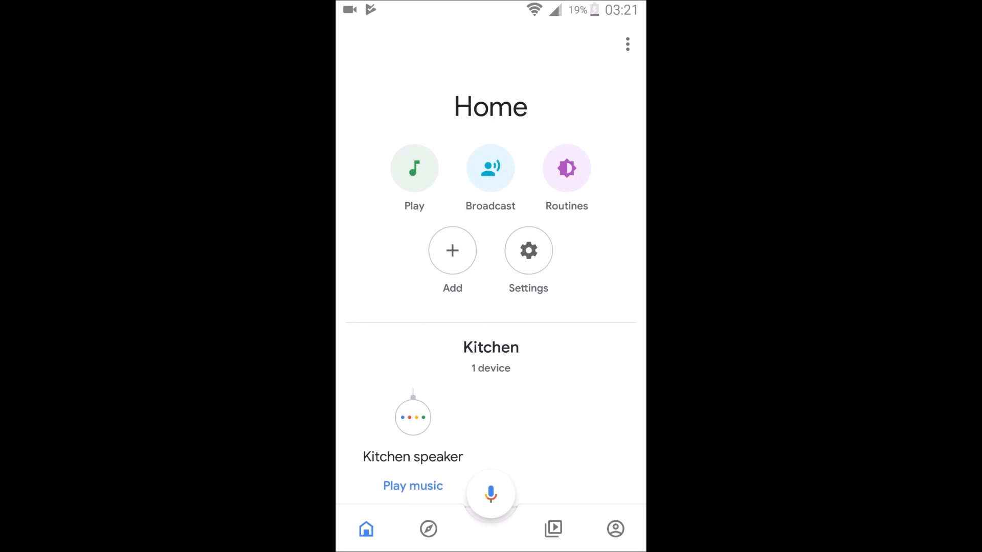